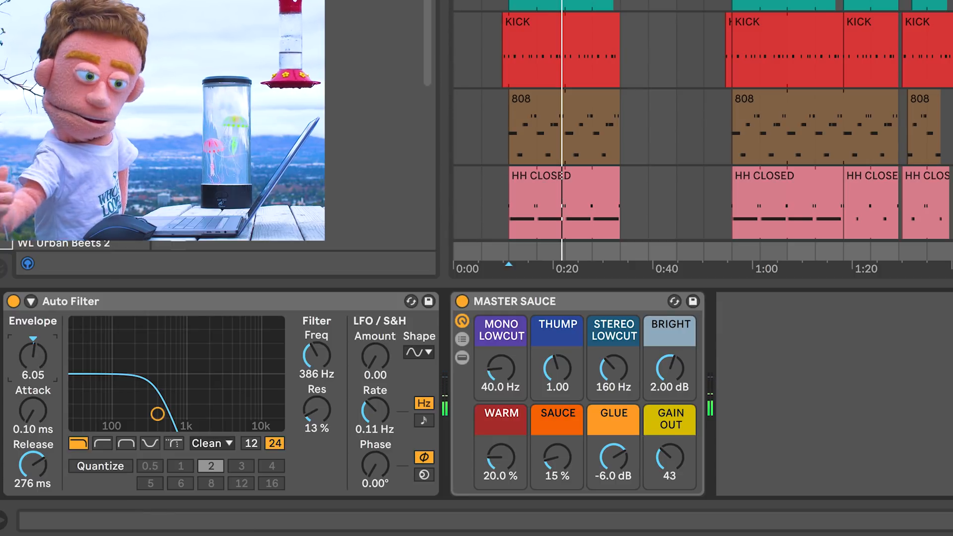
Step: Sweep the synth Auto Filter low-pass cutoff up from 386 Hz toward about 600 Hz
left_click_drag(34, 352, 34, 365)
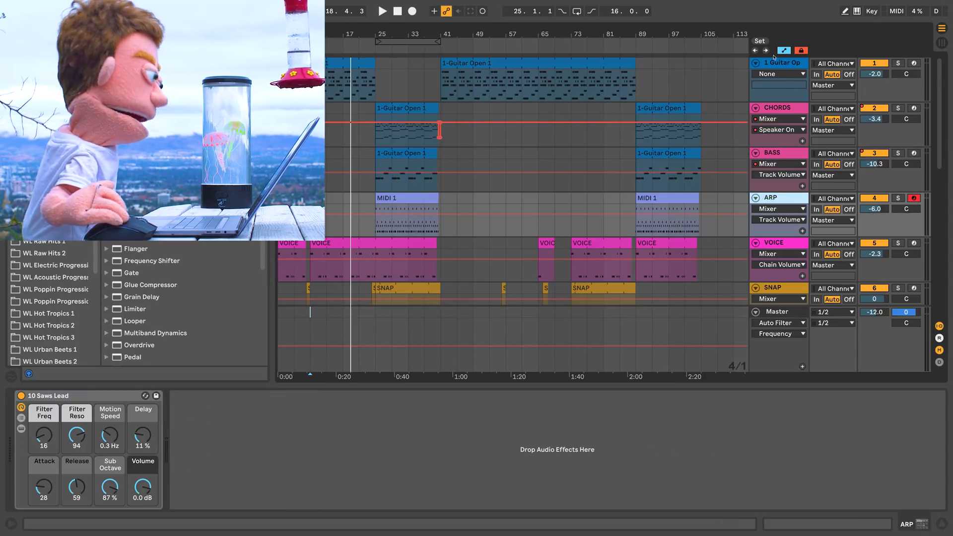
Step: Choose Auto Filter Frequency in the group's automation chooser and record a rising sweep during playback
left_click(779, 63)
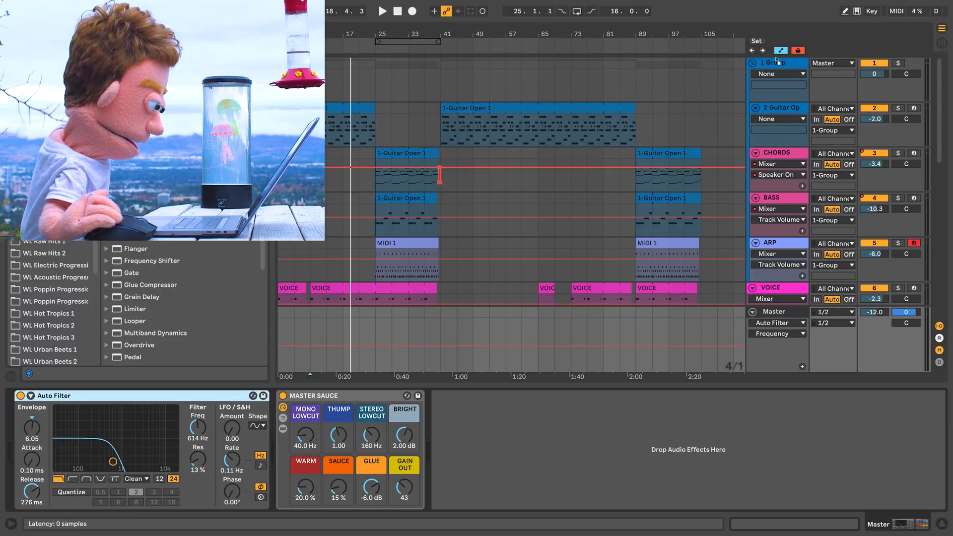
left_click(778, 73)
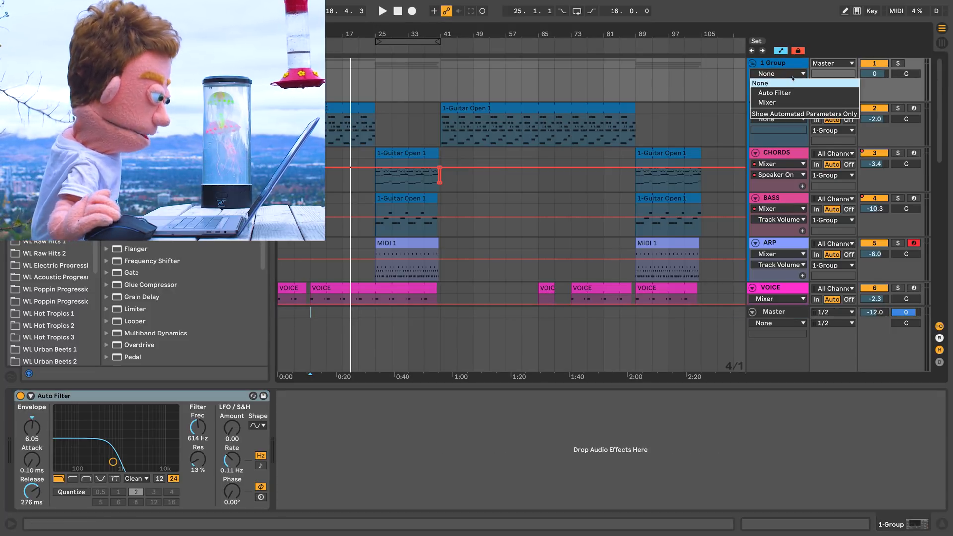
left_click(775, 93)
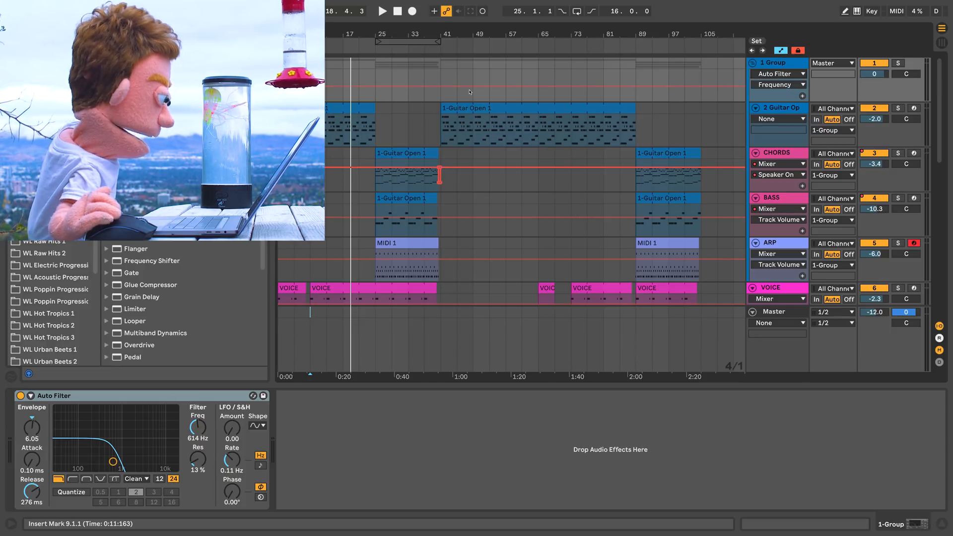
left_click(374, 56)
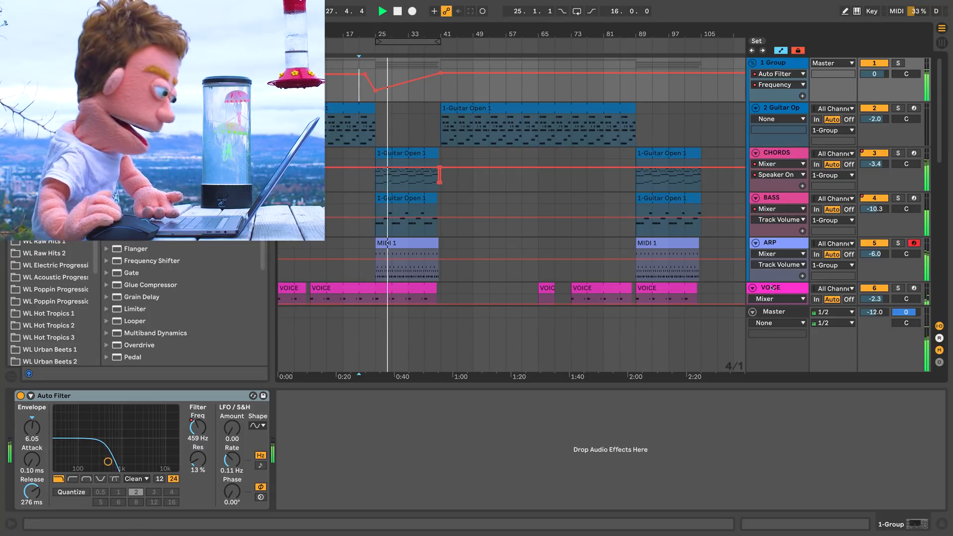
left_click(770, 288)
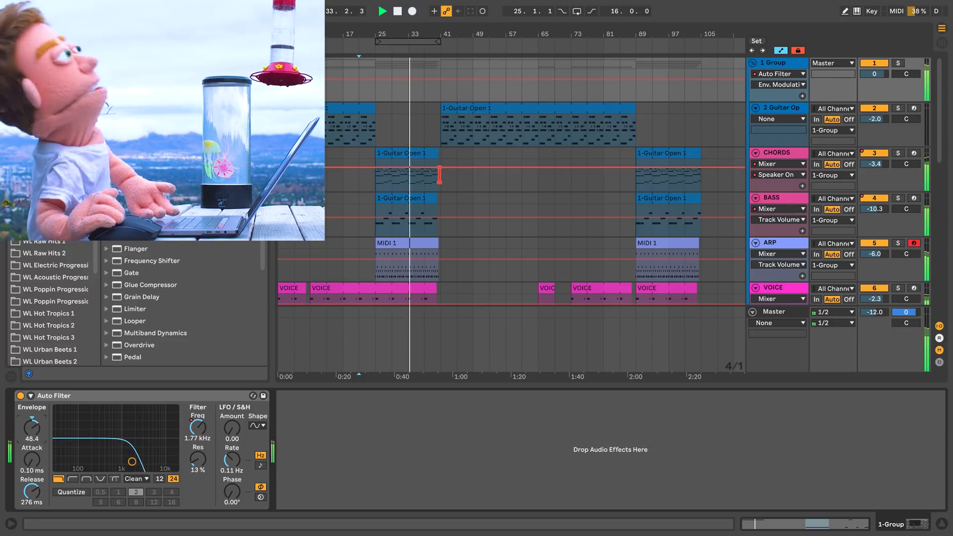
Step: Enable envelope quantize, try several step rates including 4, and raise resonance to 25%
left_click(404, 153)
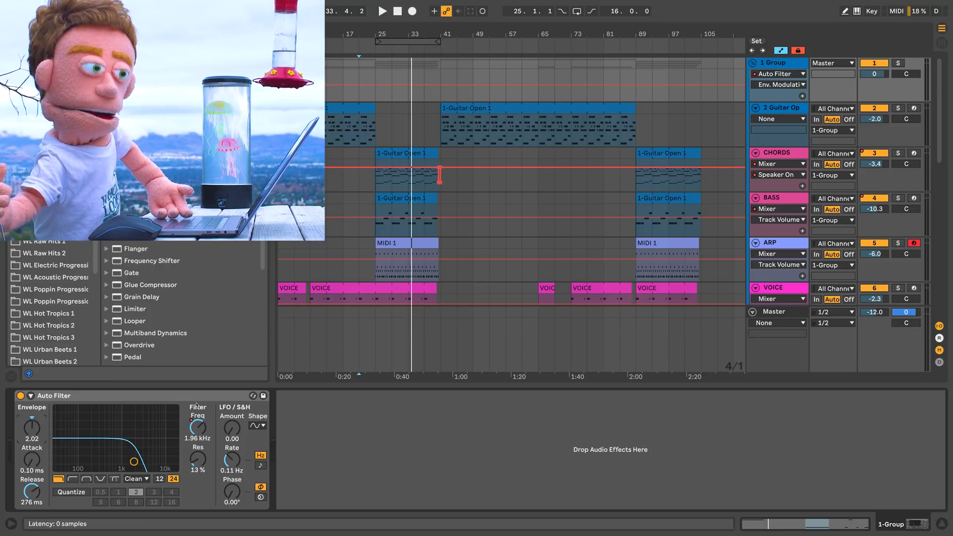
left_click(778, 84)
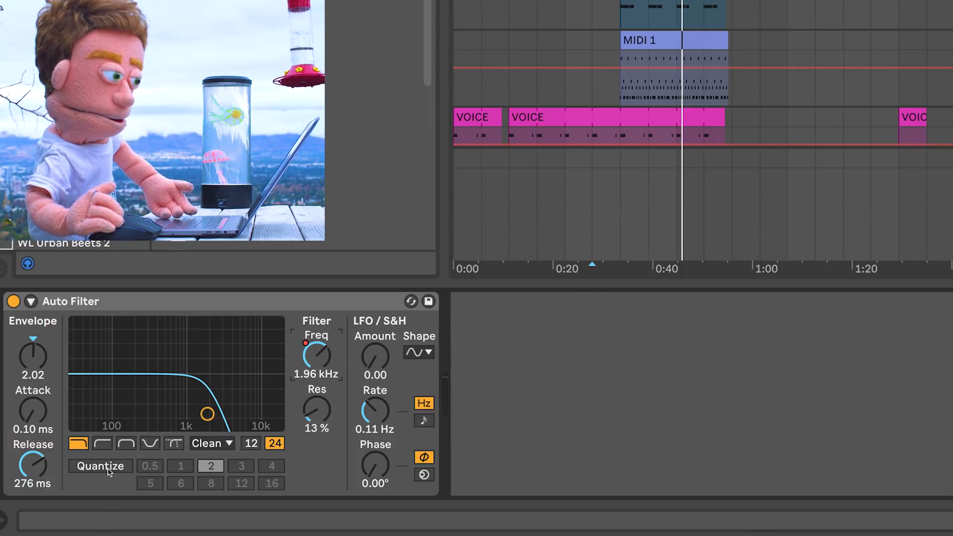
left_click(100, 465)
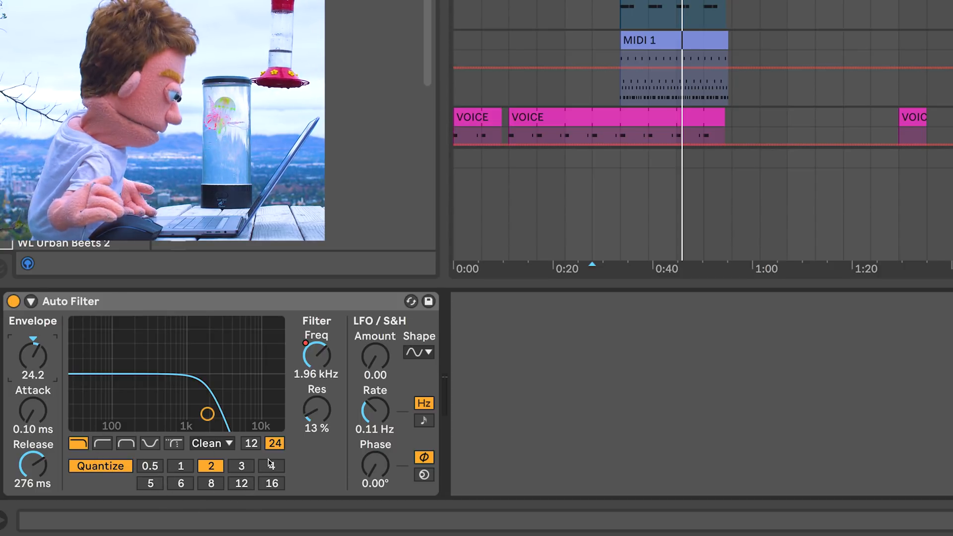
left_click(271, 467)
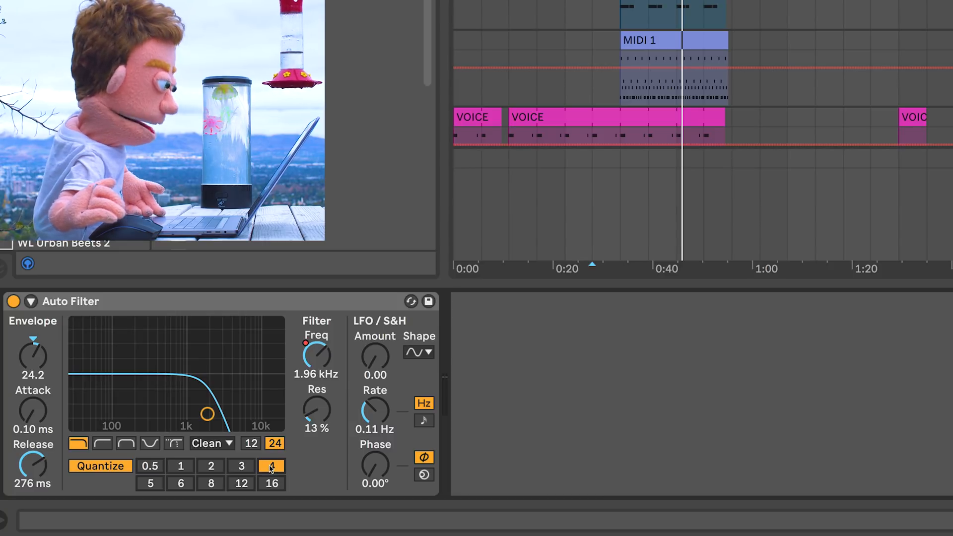
left_click(180, 467)
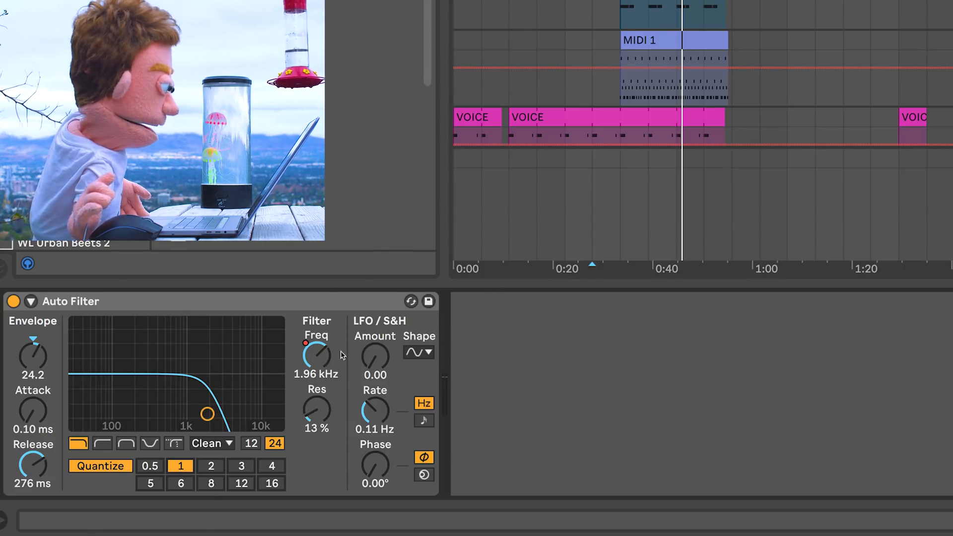
left_click(211, 466)
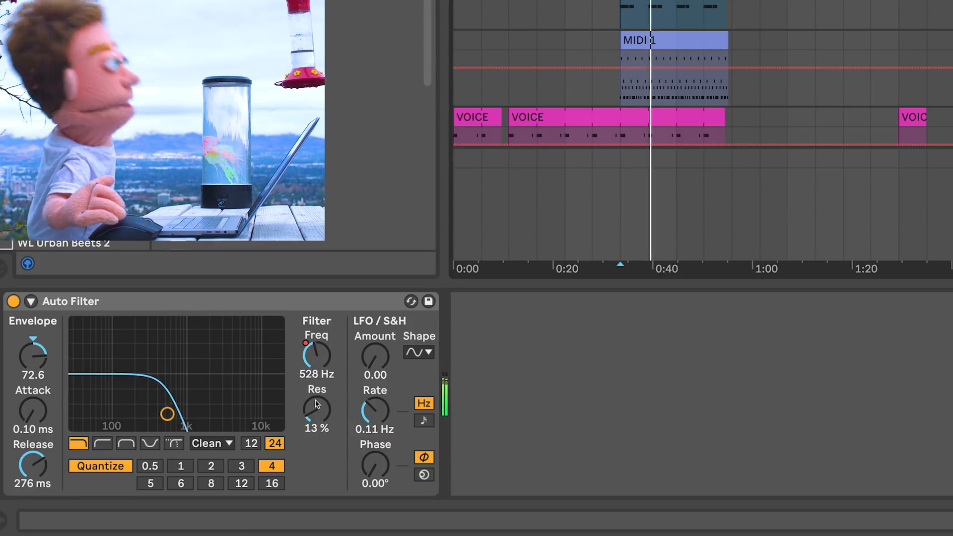
left_click_drag(317, 355, 317, 341)
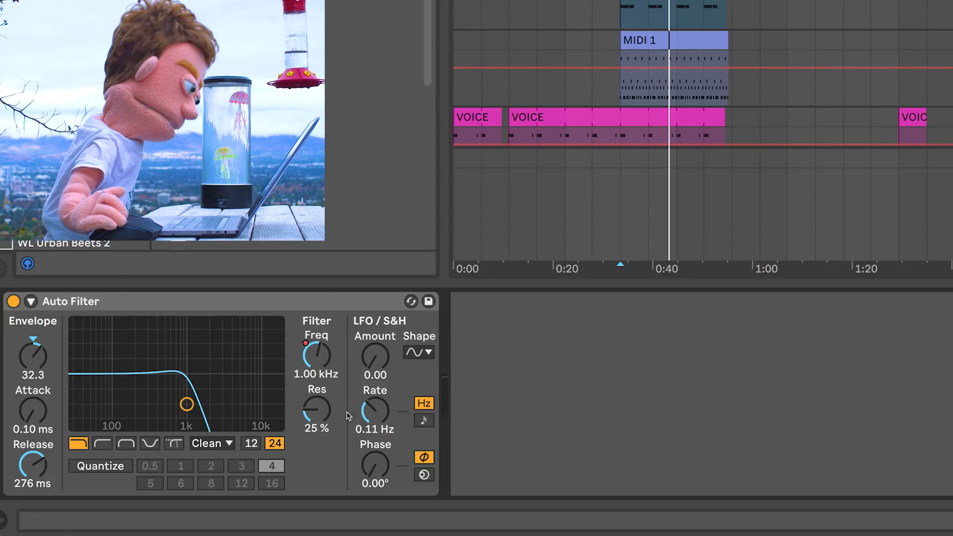
Step: Tempo-sync the LFO rate at 1/4 and pick a wave shape from the Shape menu
left_click(423, 420)
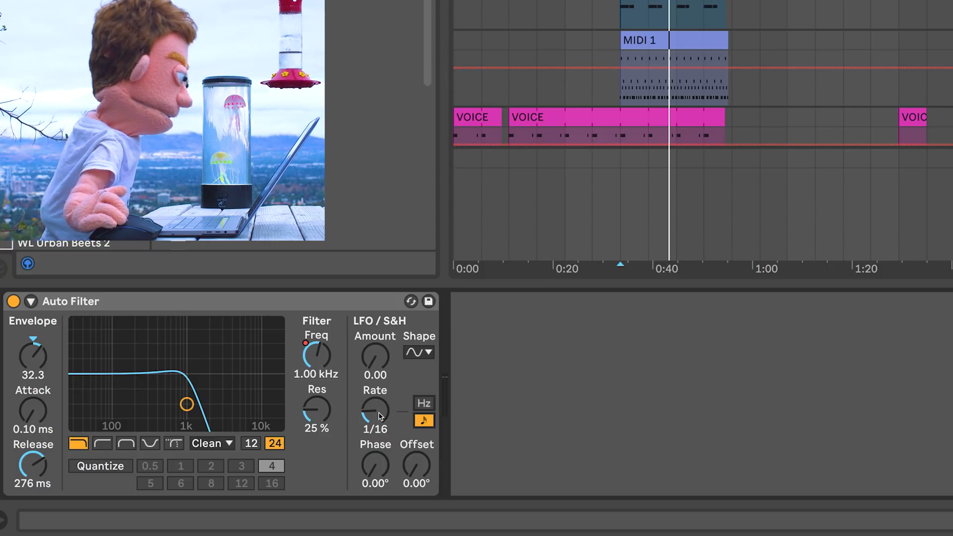
left_click(424, 403)
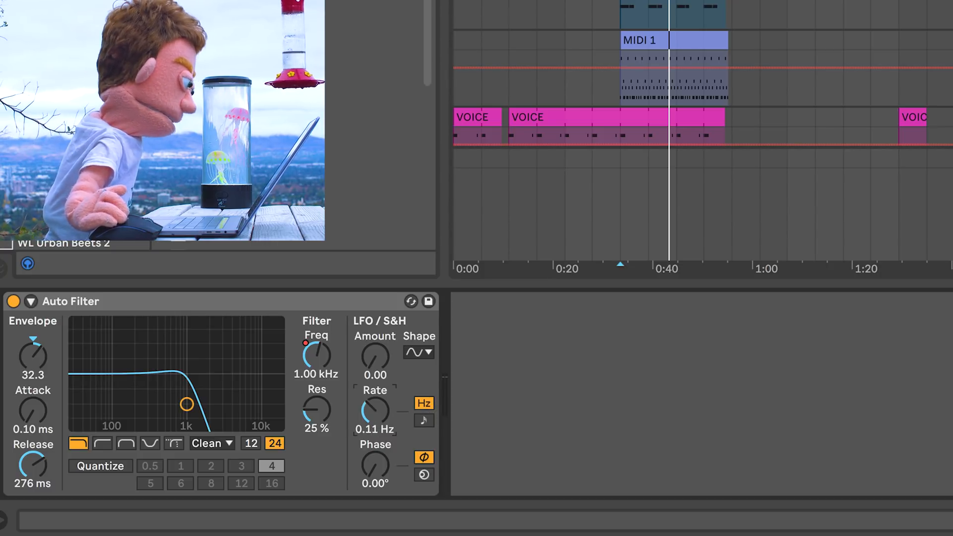
left_click(423, 421)
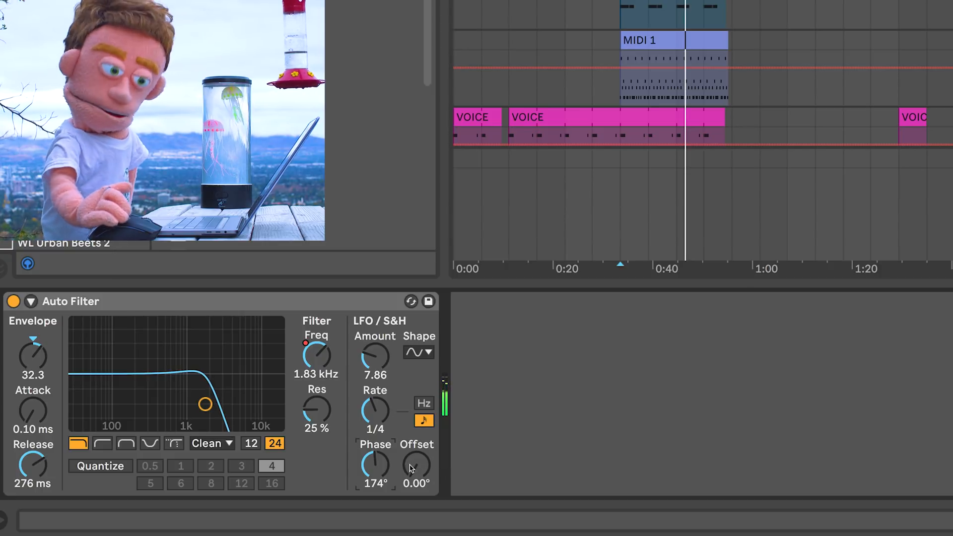
mouse_move(401, 358)
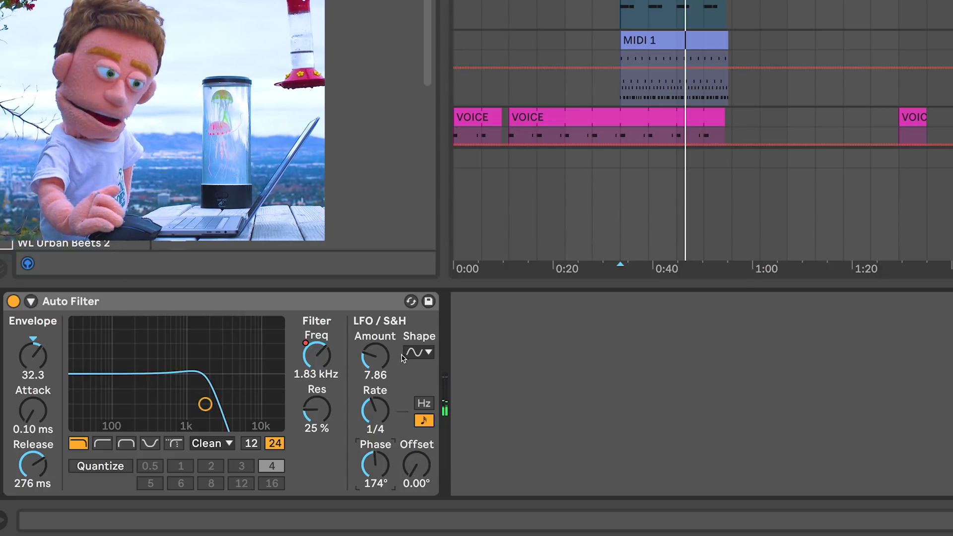
left_click(415, 353)
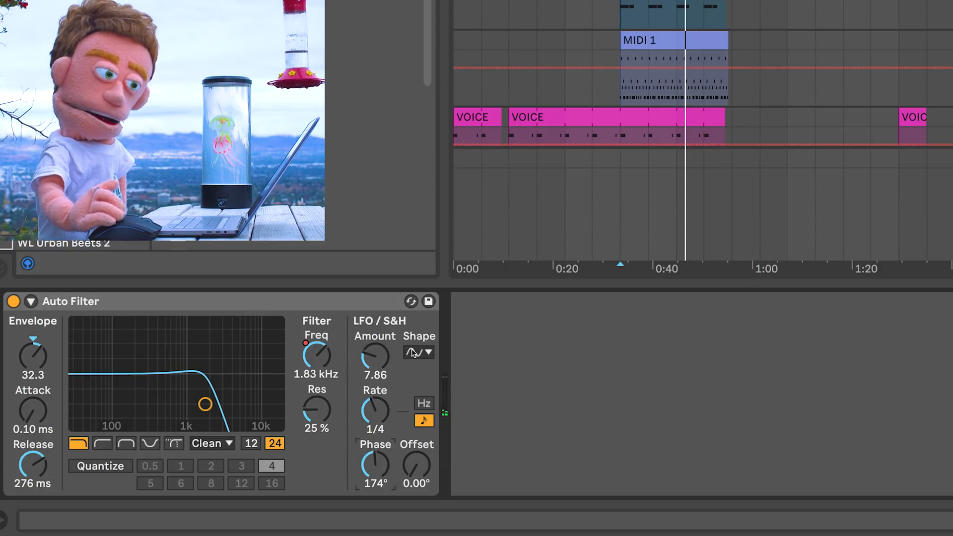
left_click(418, 351)
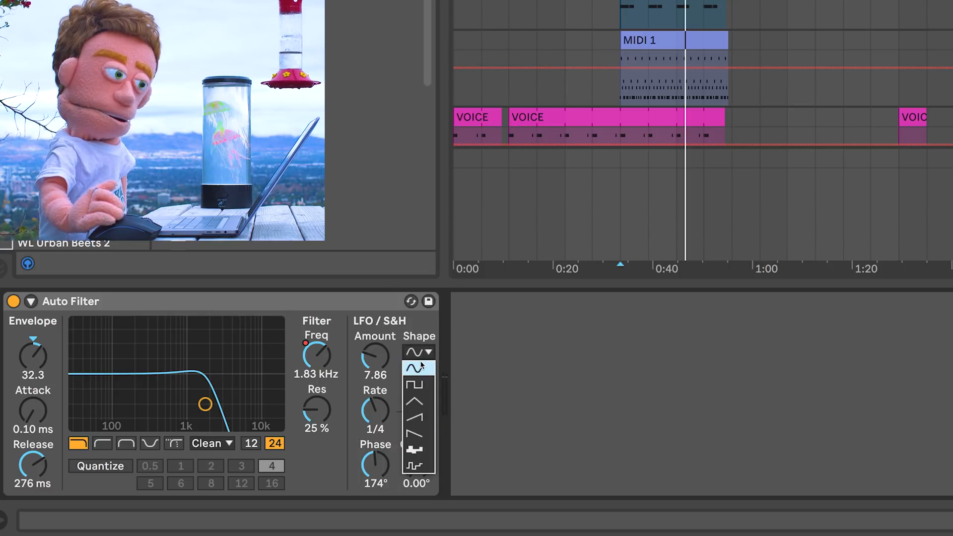
left_click(418, 351)
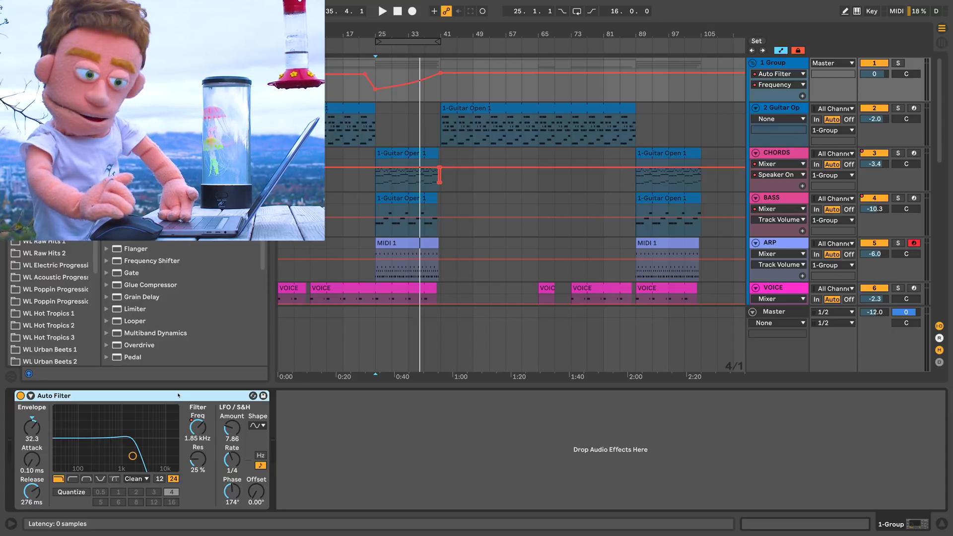
Step: Solo the shaker track and switch its Auto Filter to high-pass
scroll("down", 3)
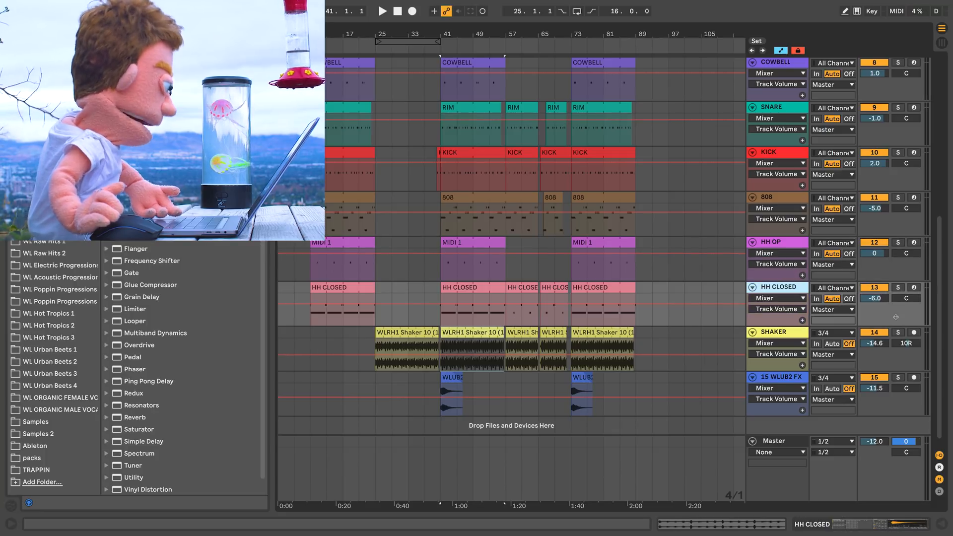
left_click(898, 333)
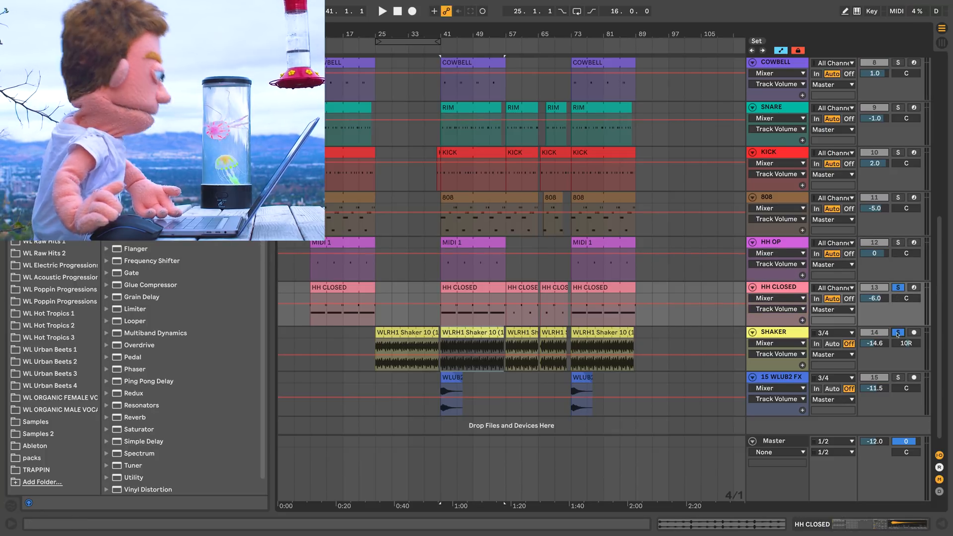
left_click(381, 11)
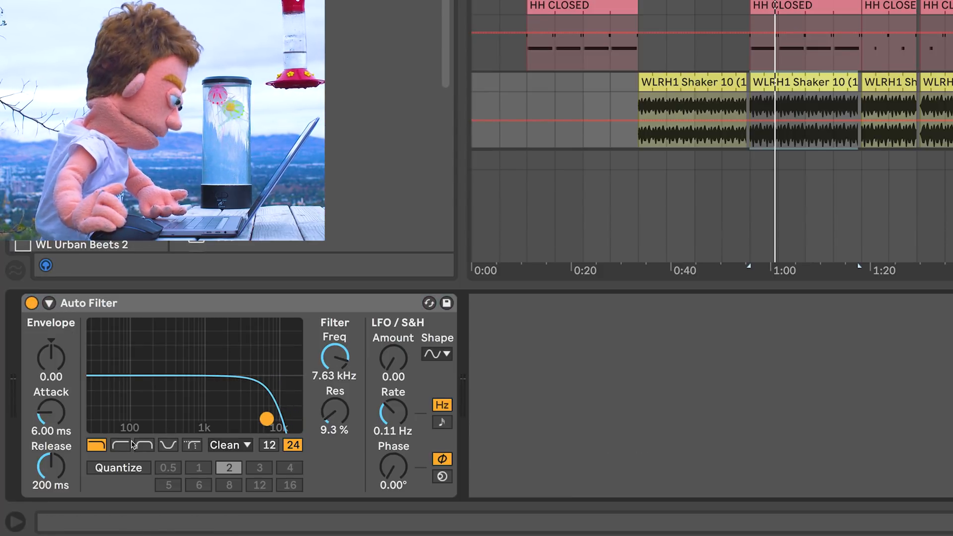
left_click(120, 445)
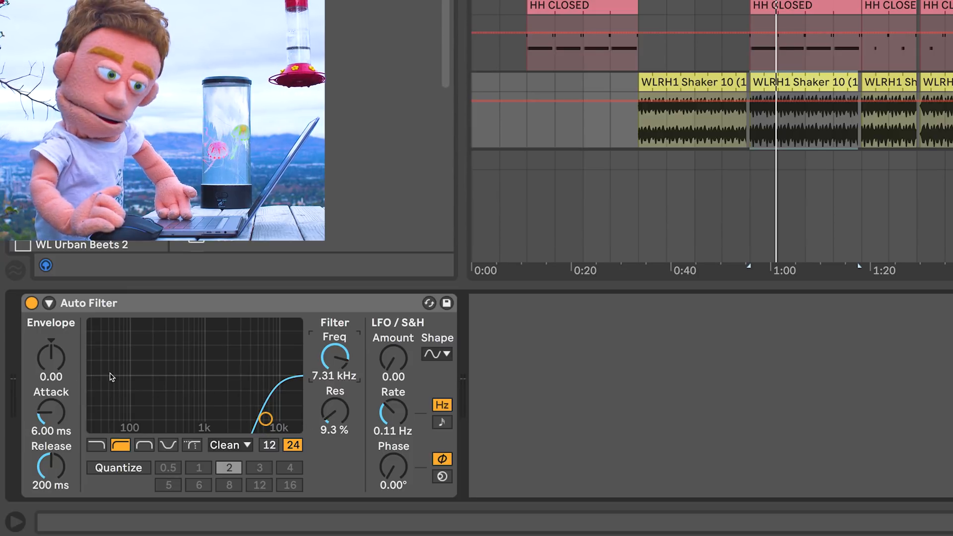
left_click(229, 445)
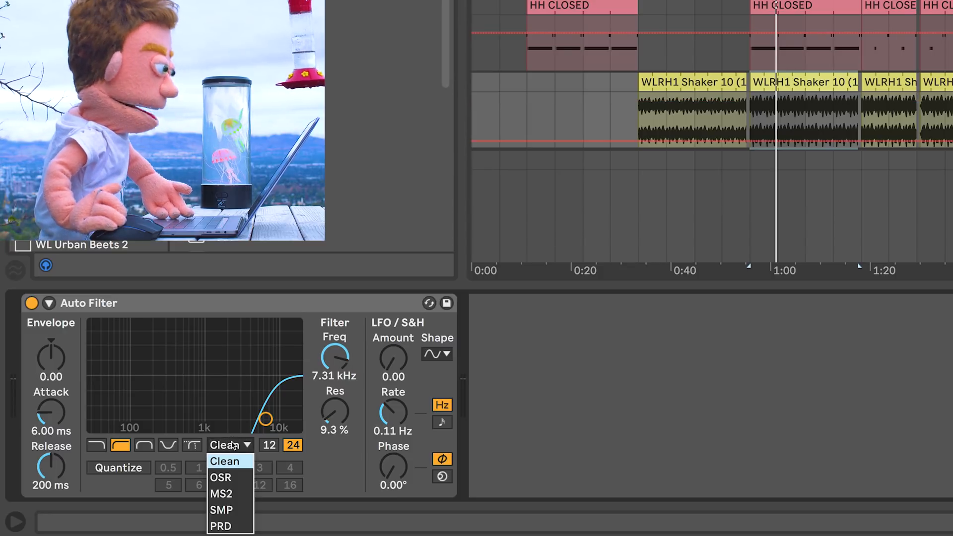
mouse_move(229, 509)
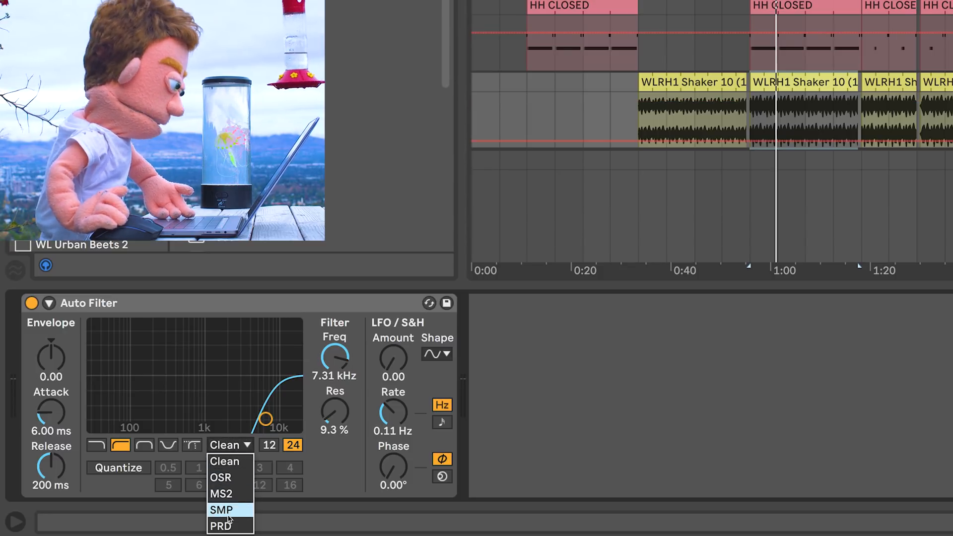
mouse_move(220, 477)
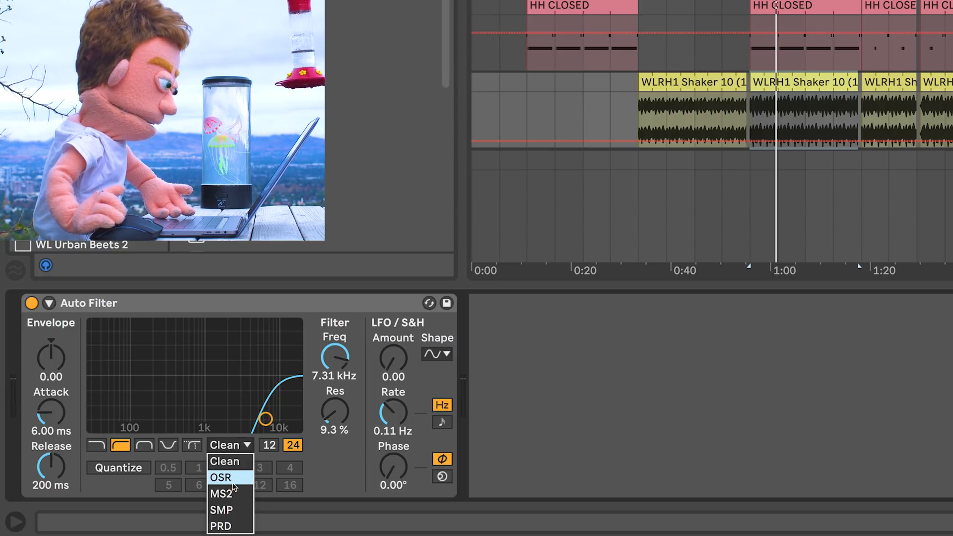
mouse_move(222, 493)
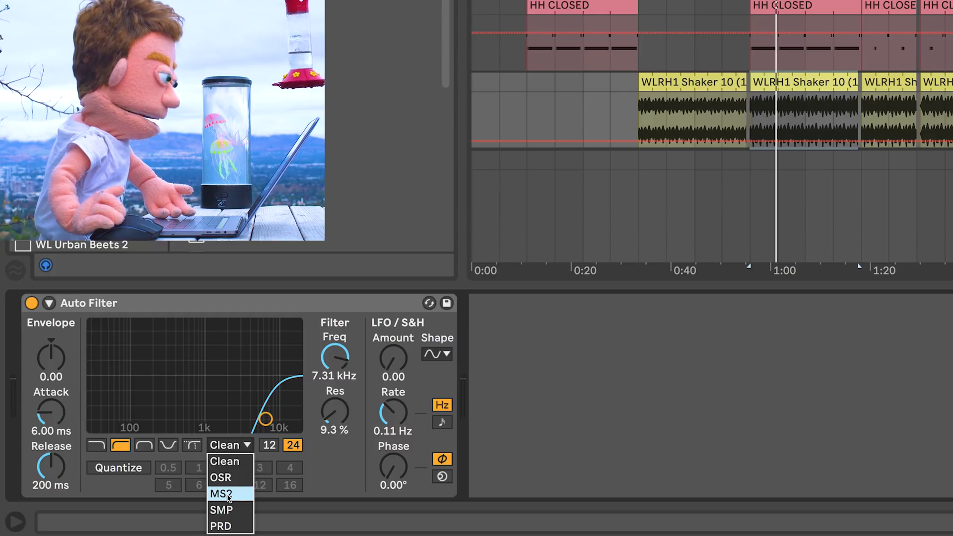
mouse_move(221, 510)
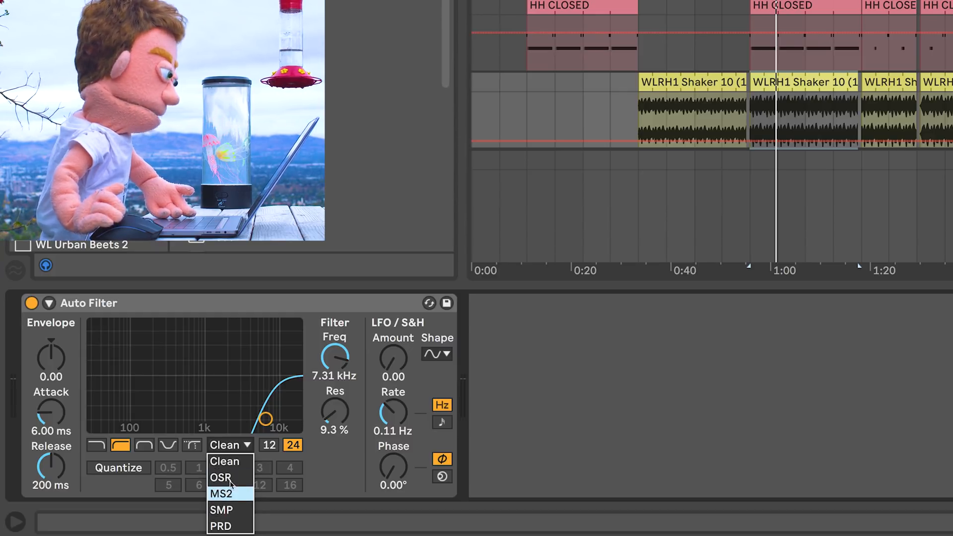
mouse_move(220, 526)
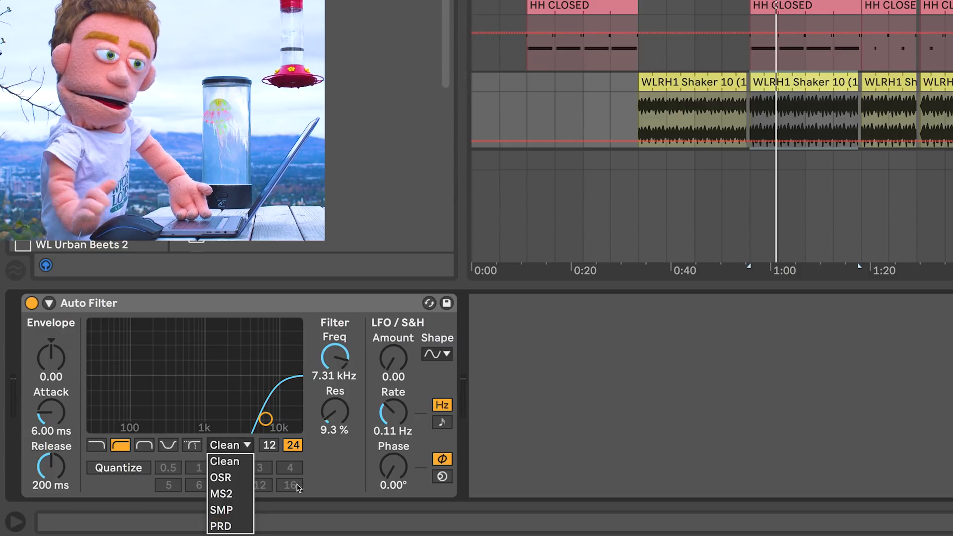
Step: Set the shaker filter circuit to PRD and bypass then re-enable the device to compare
left_click(229, 467)
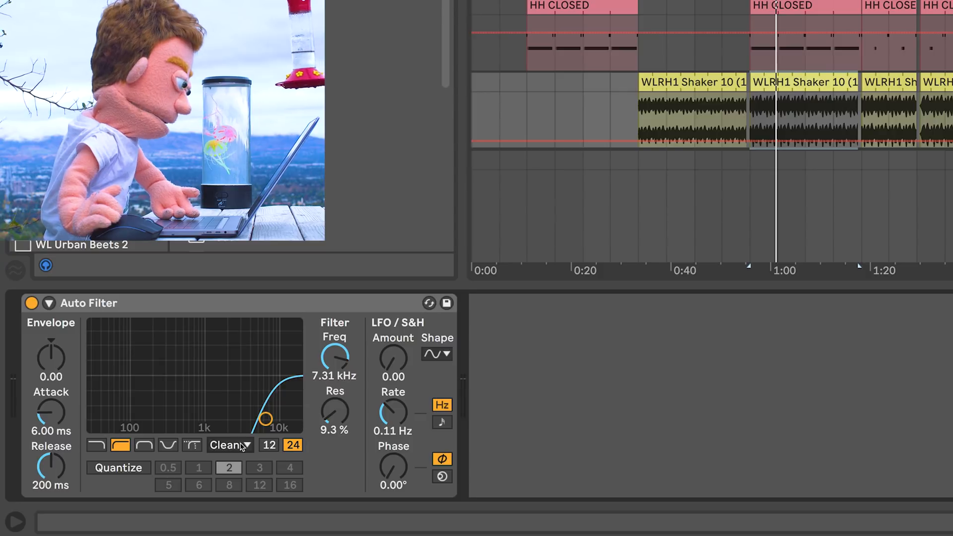
left_click(229, 444)
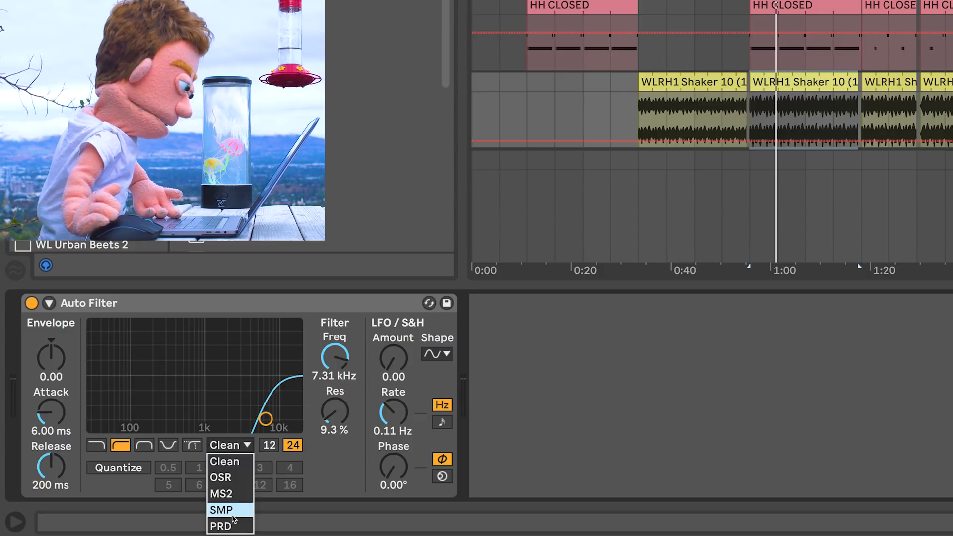
left_click(220, 526)
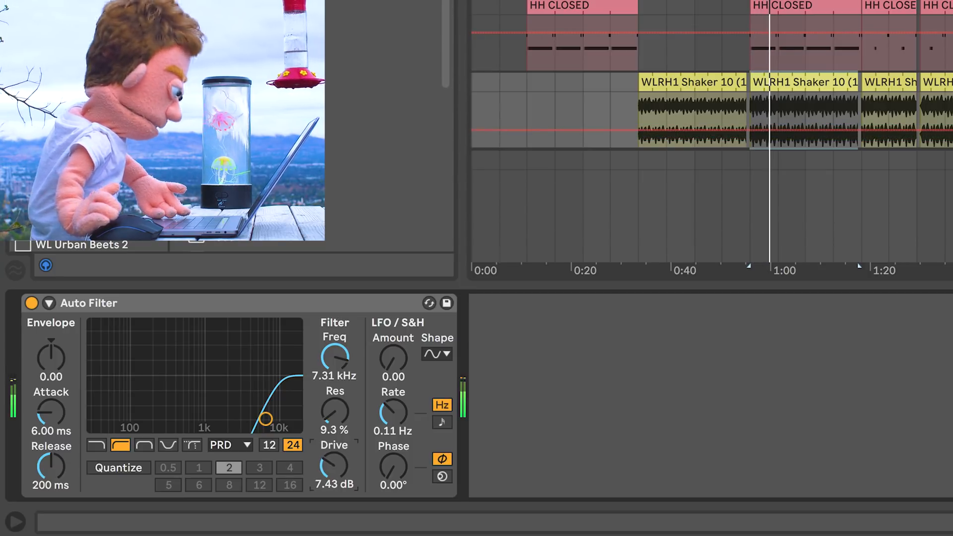
left_click(31, 303)
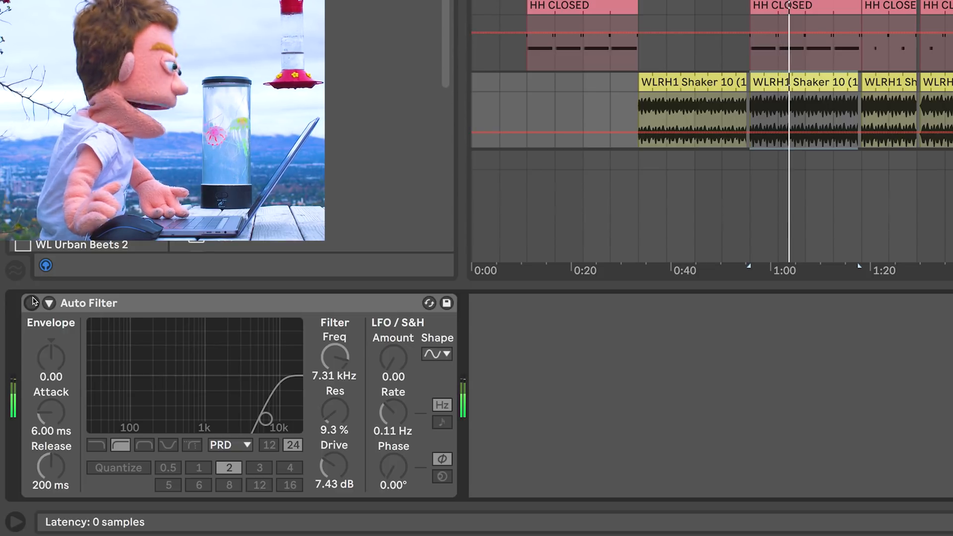
left_click(32, 303)
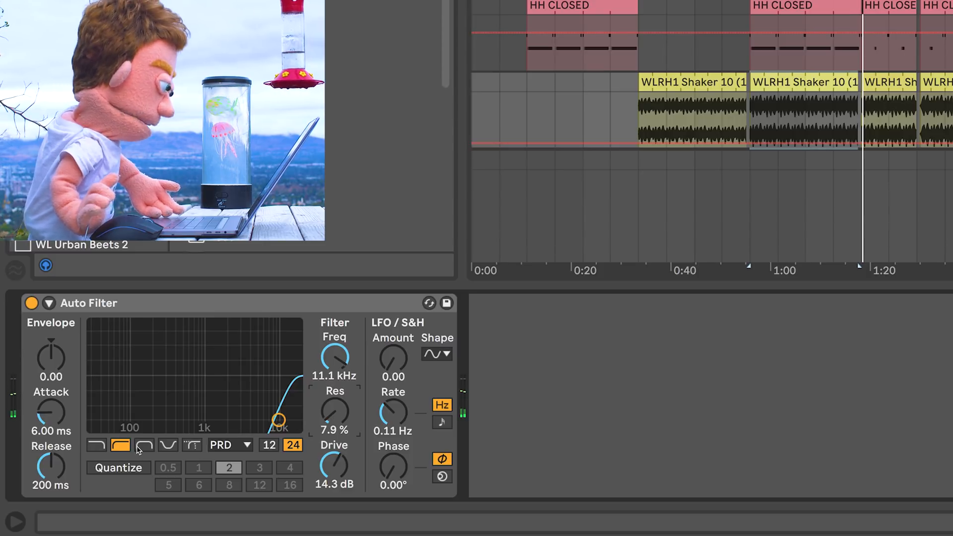
mouse_move(67, 361)
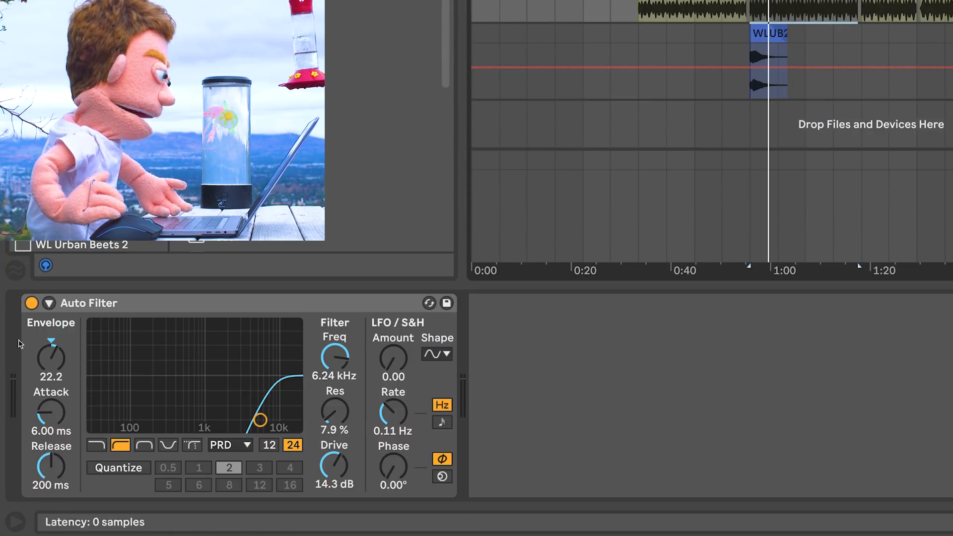
Step: Enable the shaker filter's sidechain taking audio from the KICK track and audition it
left_click(50, 304)
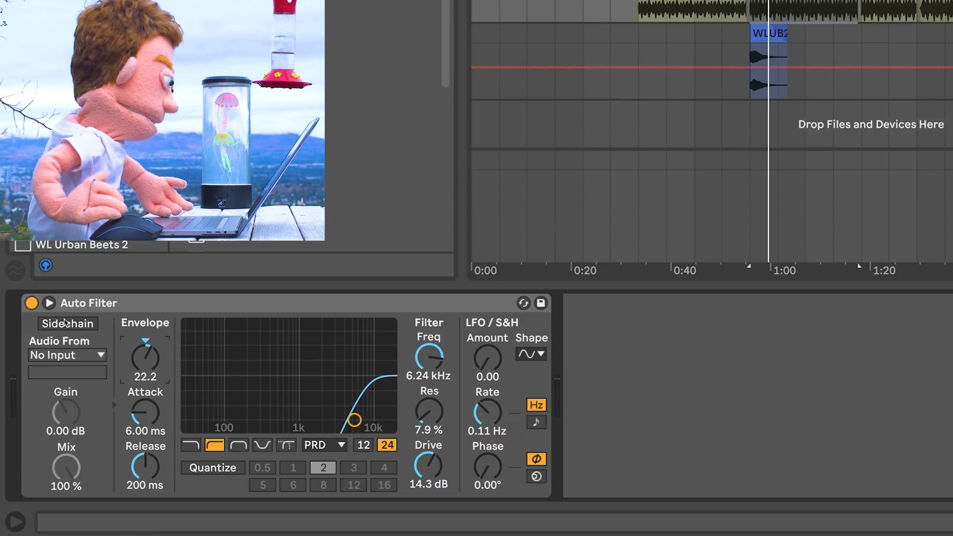
left_click(68, 323)
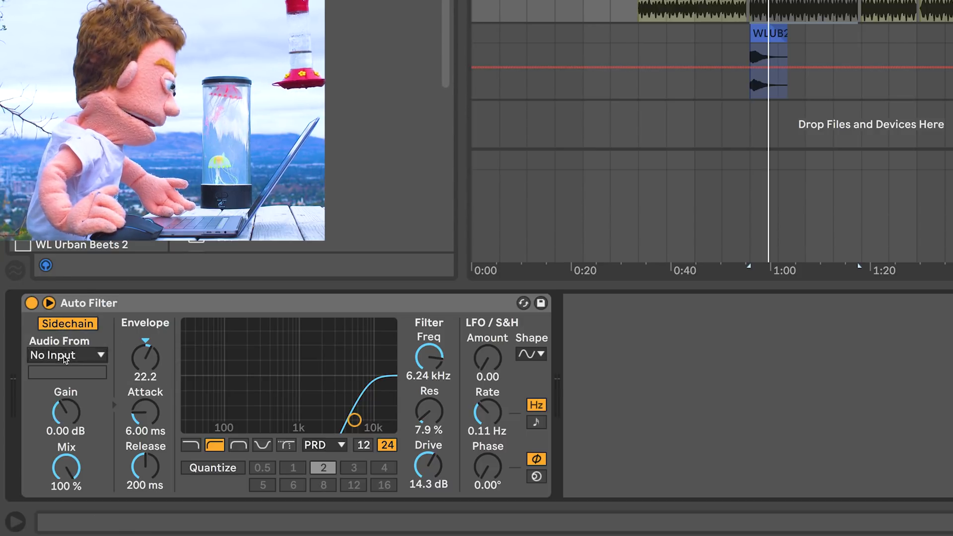
left_click(68, 356)
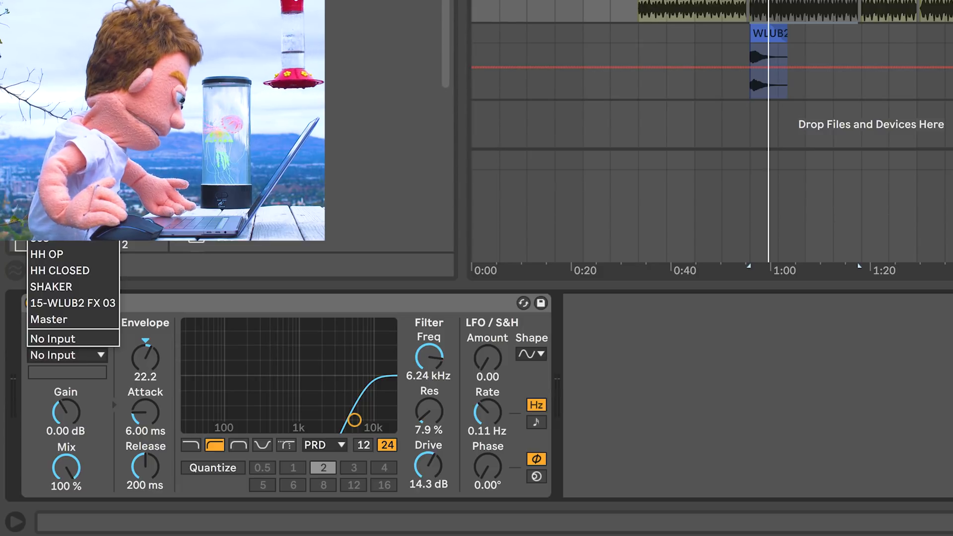
left_click(55, 337)
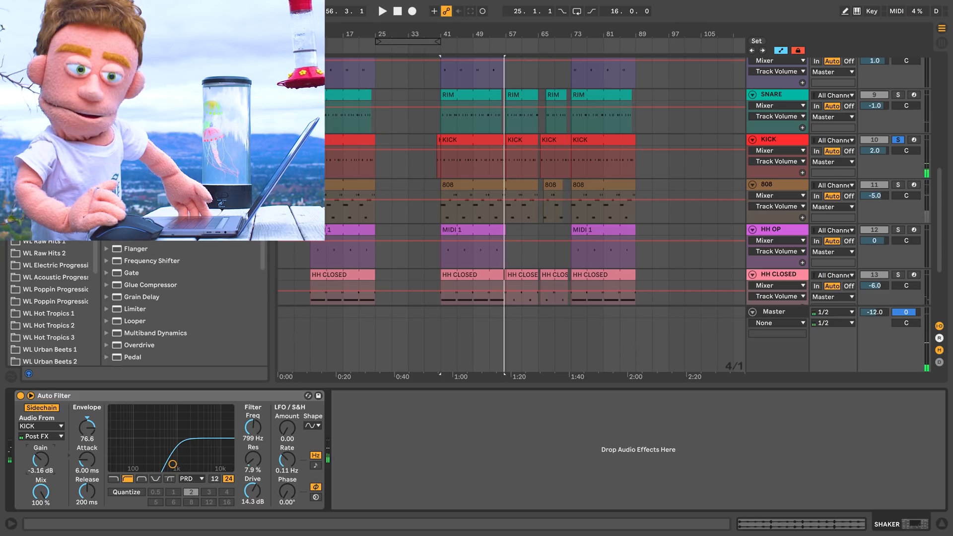
left_click(382, 11)
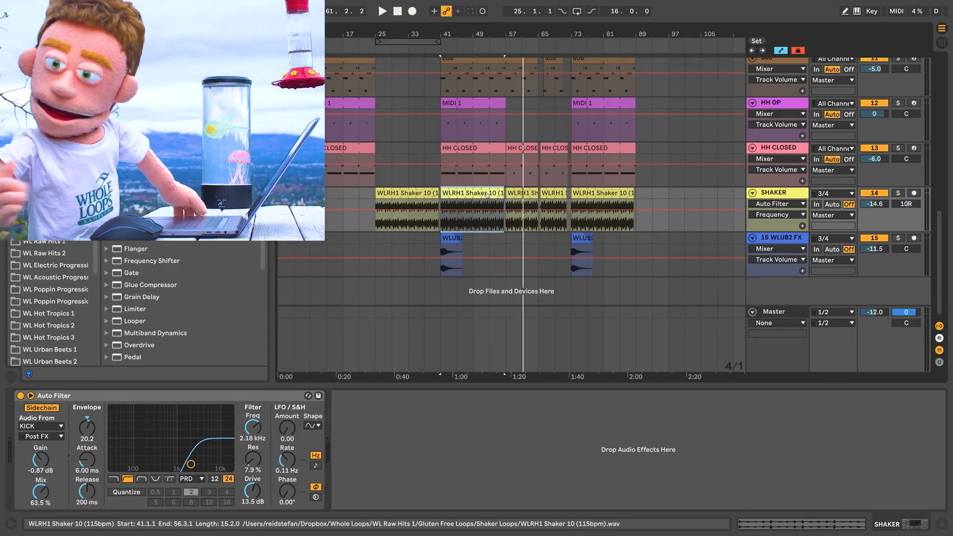
left_click(382, 11)
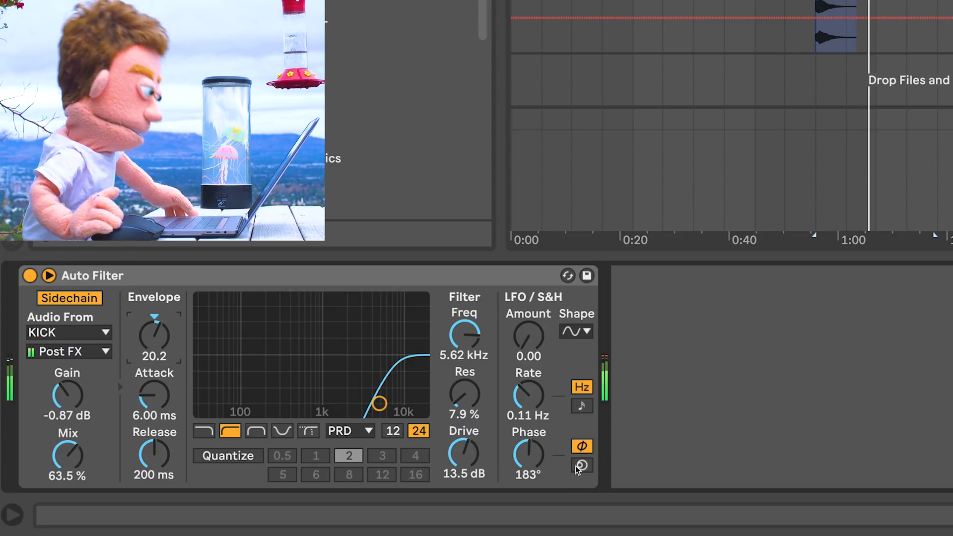
Step: Switch the shaker LFO offset to spin mode at 9.5%
left_click(581, 464)
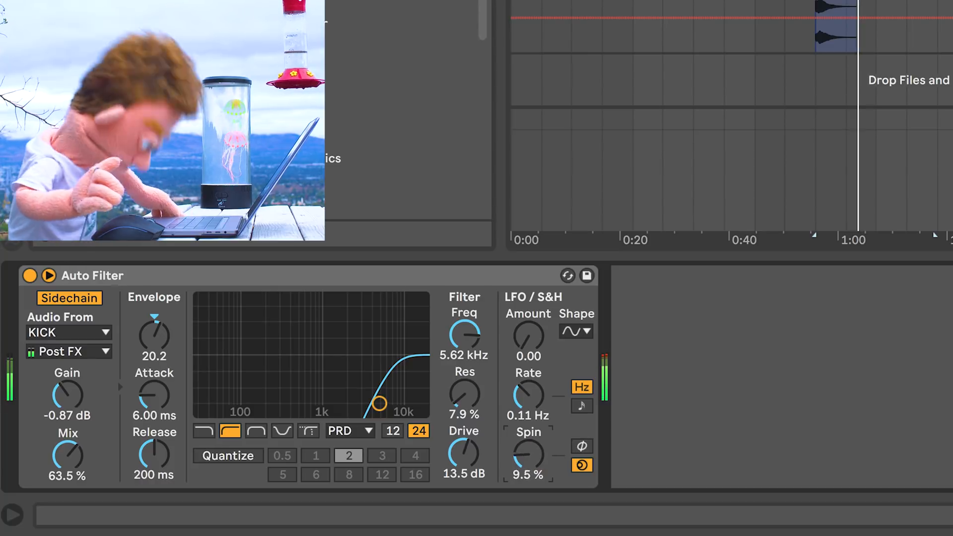
left_click(581, 446)
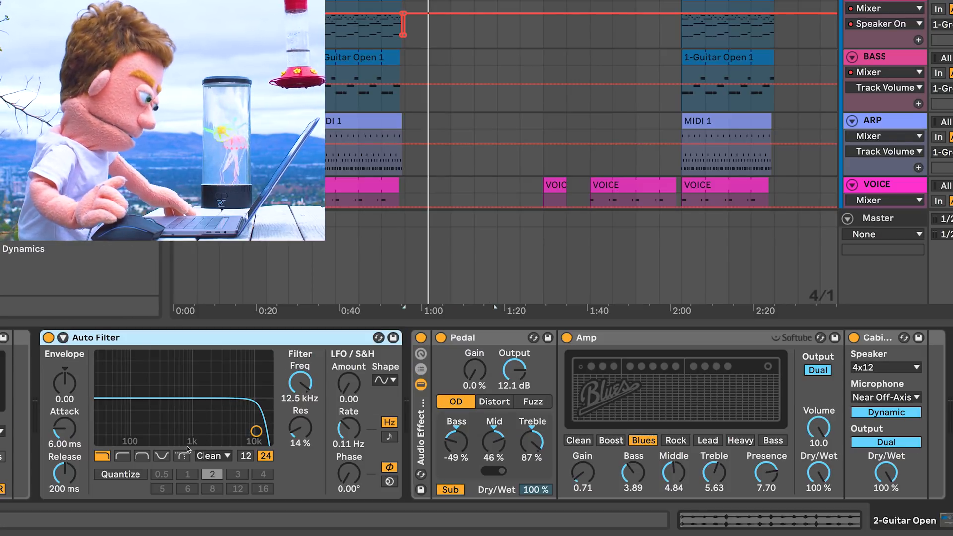
Step: Make the guitar filter a notch swept to about 344 Hz with 98% resonance
left_click(160, 456)
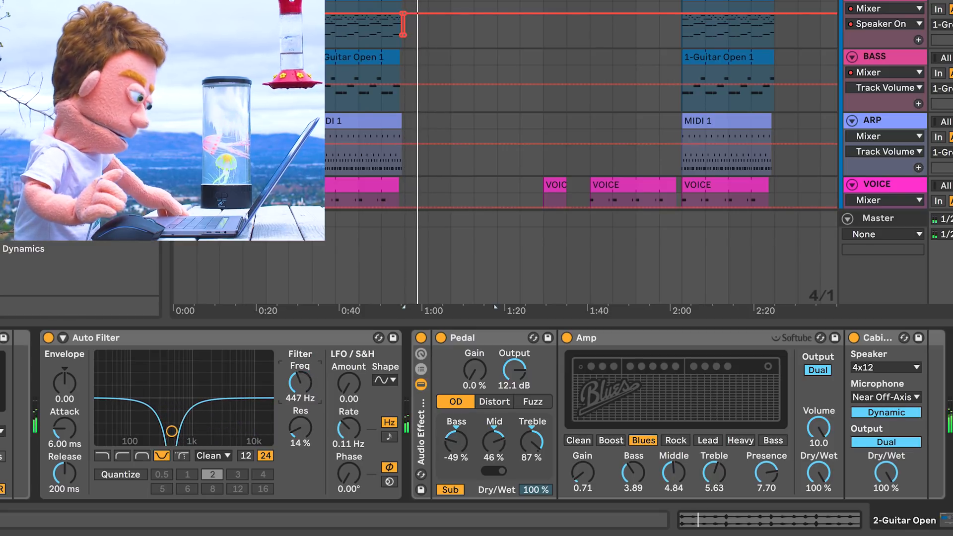
left_click_drag(300, 380, 292, 392)
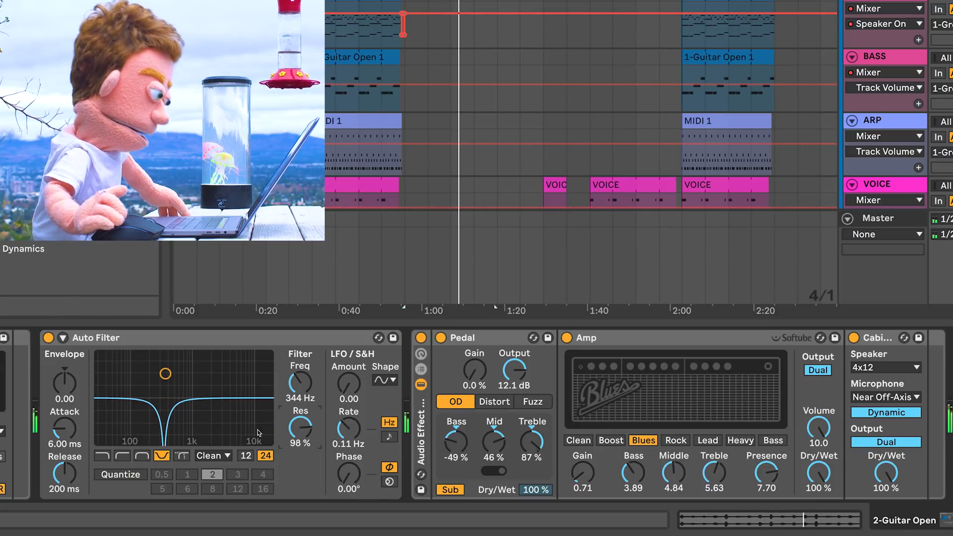
left_click(47, 337)
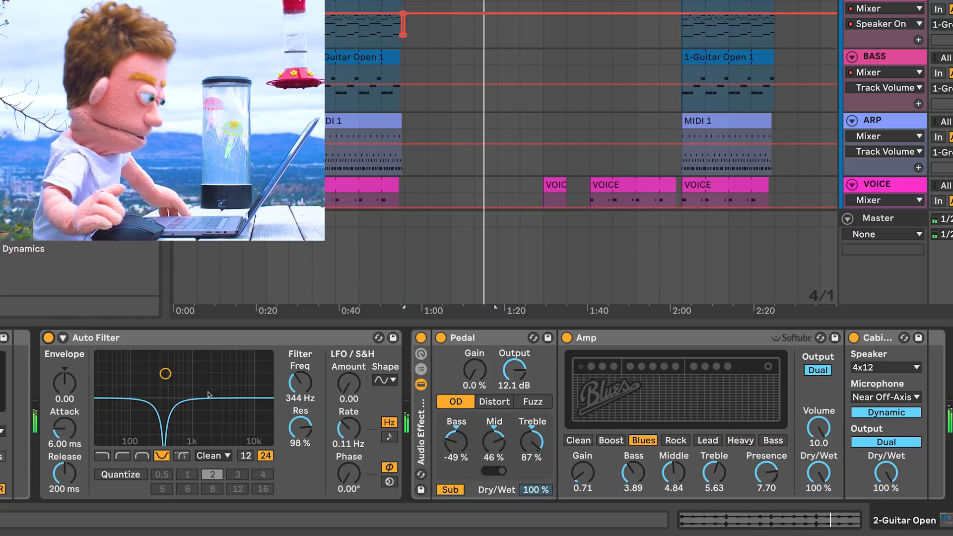
Step: Try the OSR circuit, revert to Clean, and raise the envelope amount to about 6
left_click(209, 455)
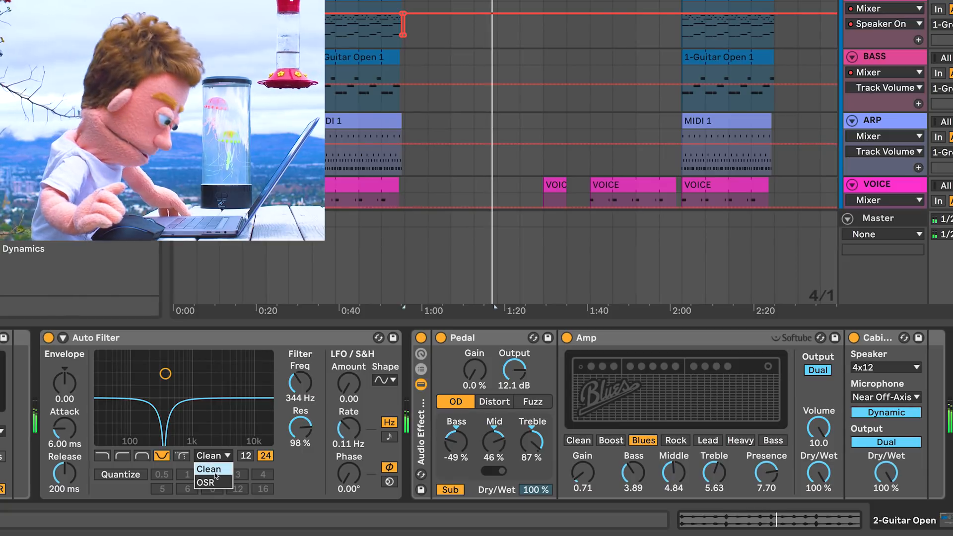
left_click(205, 482)
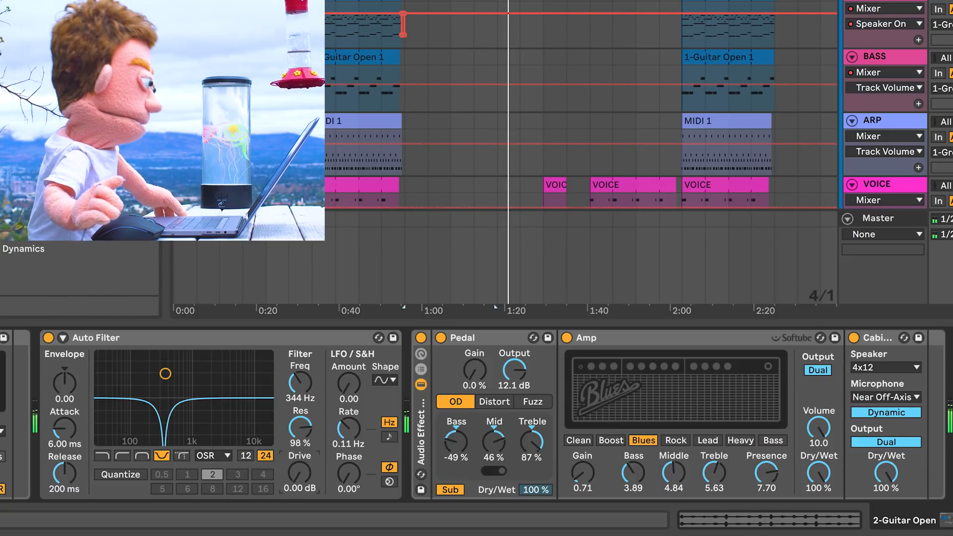
left_click(209, 456)
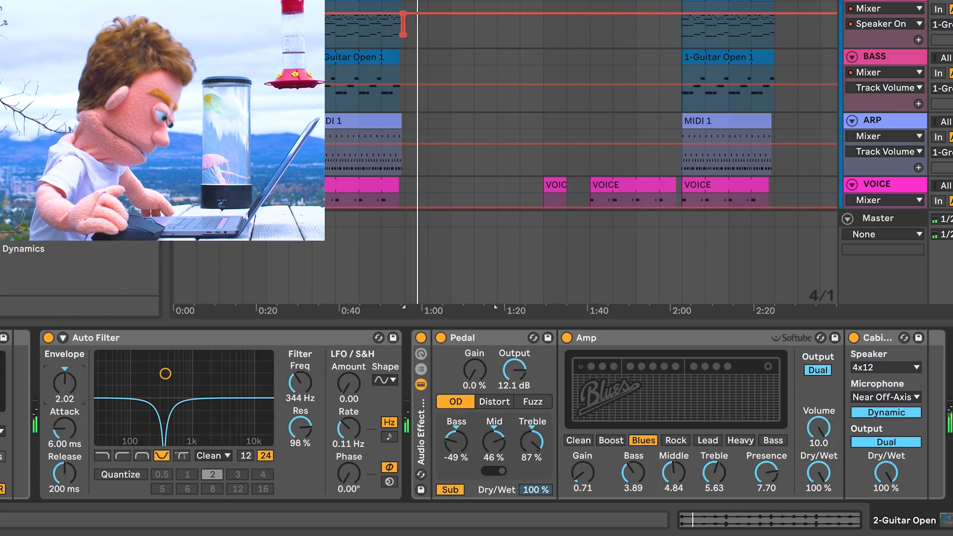
left_click_drag(63, 377, 63, 361)
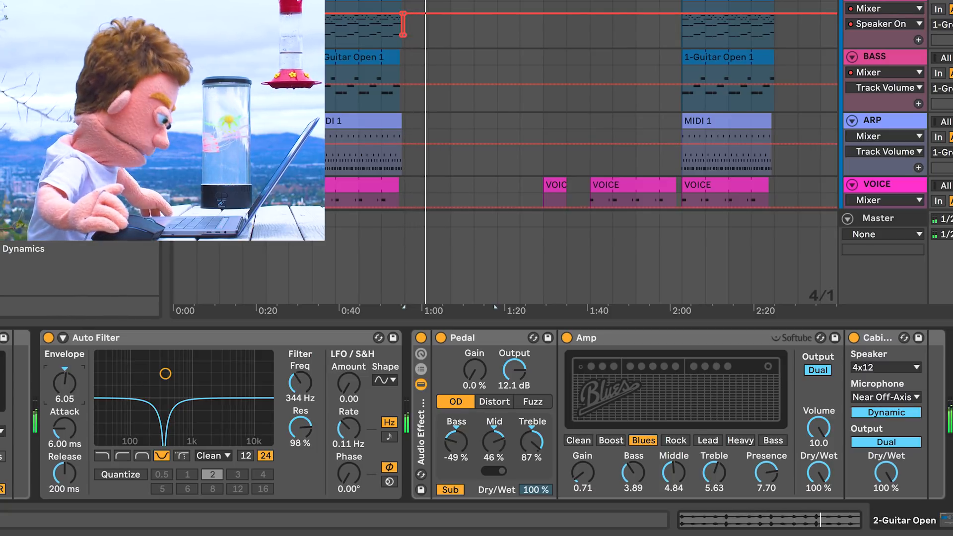